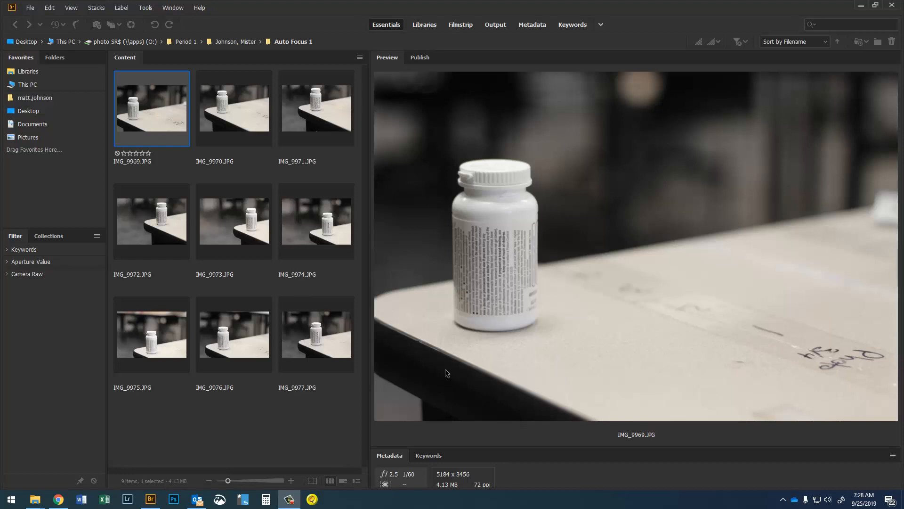
mouse_move(413, 354)
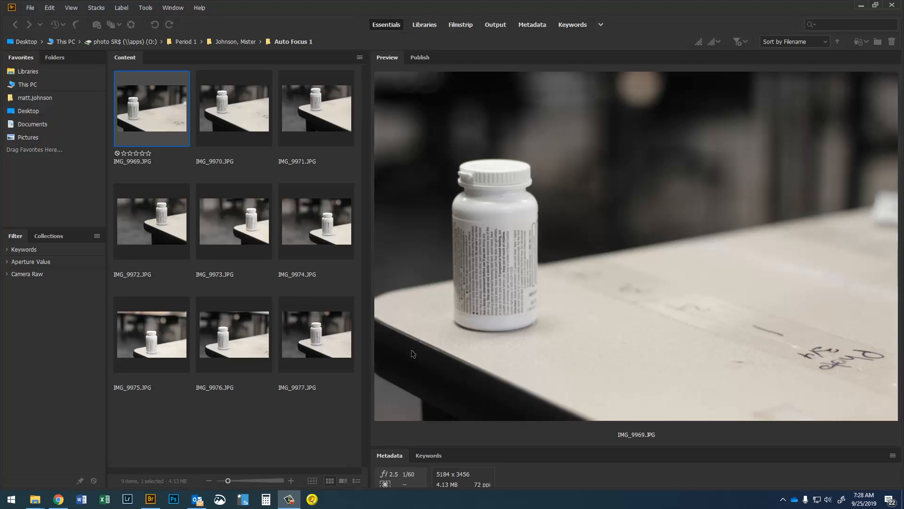
mouse_move(339, 415)
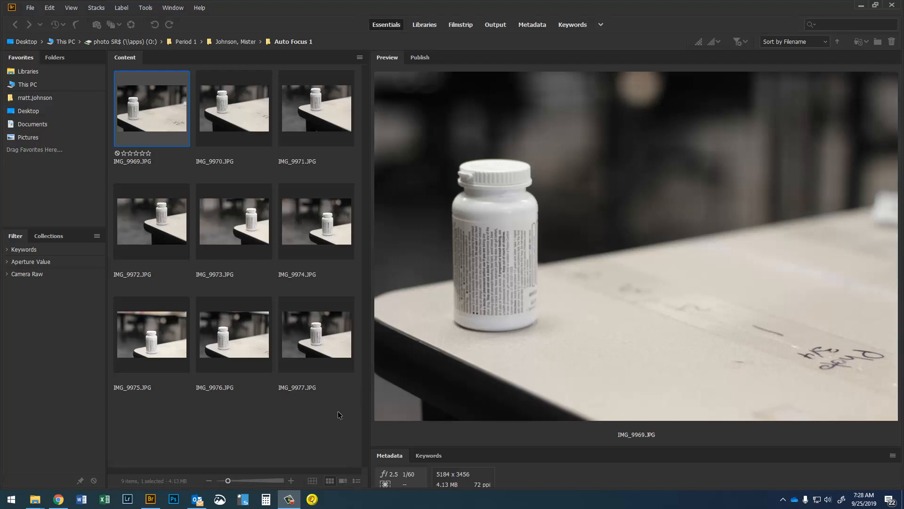
mouse_move(197, 211)
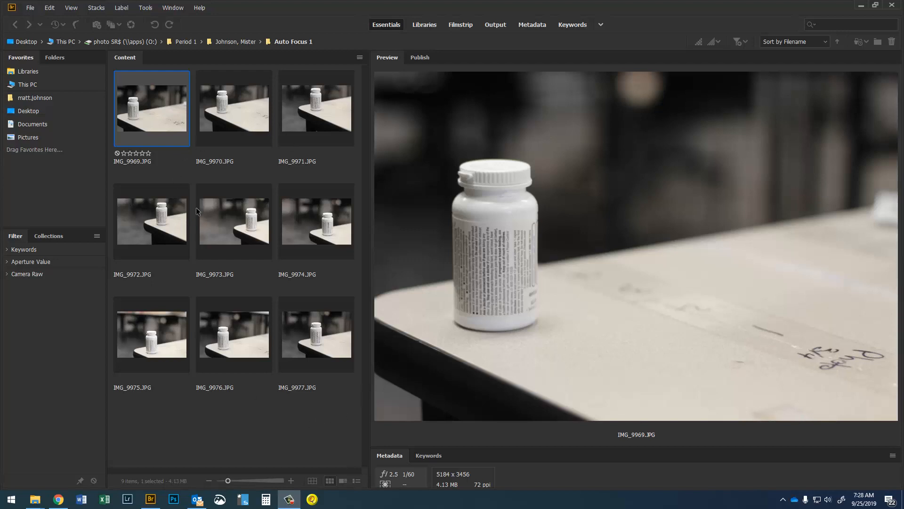
Preview IMG_9971, 9974, 9975 and 9977 in Bridge, then return to IMG_9969
left_click(316, 108)
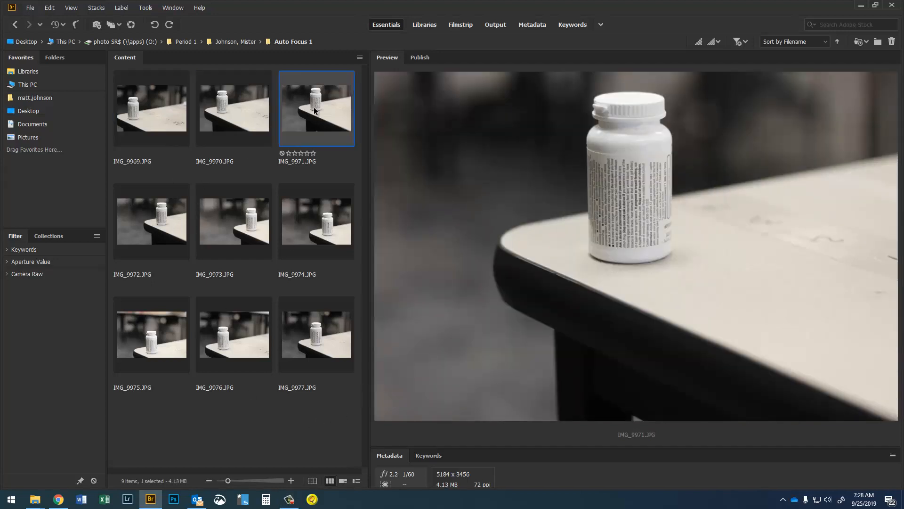
left_click(316, 221)
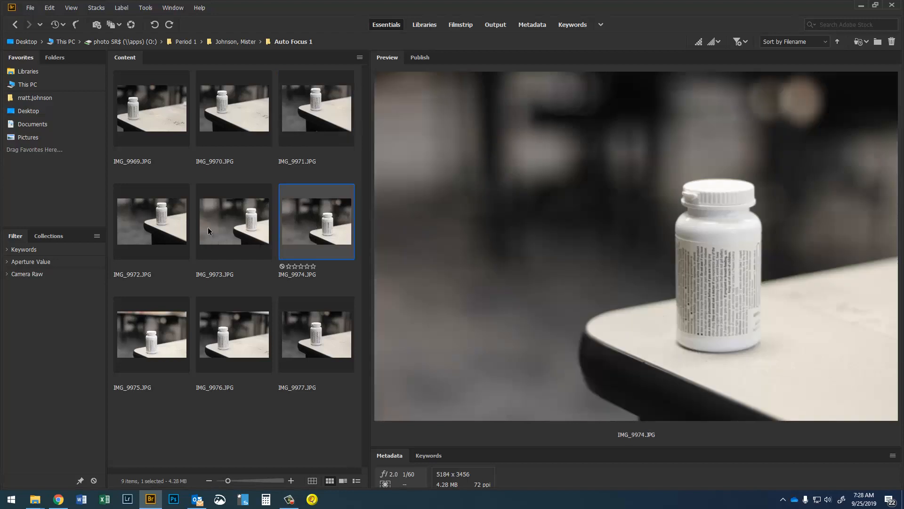
left_click(152, 334)
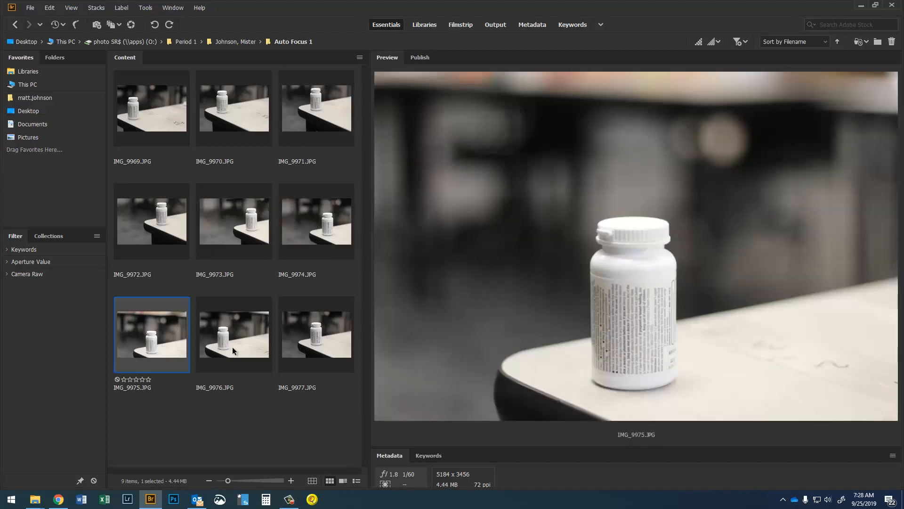
left_click(316, 334)
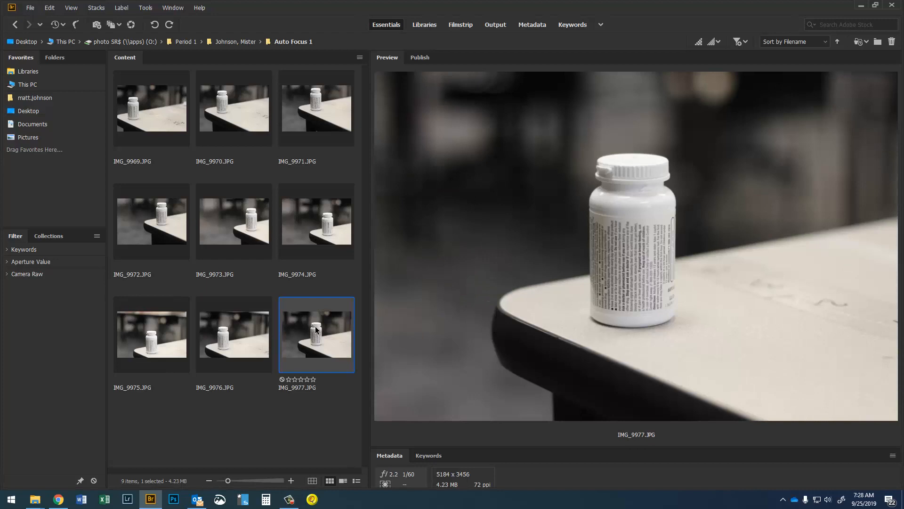
mouse_move(359, 98)
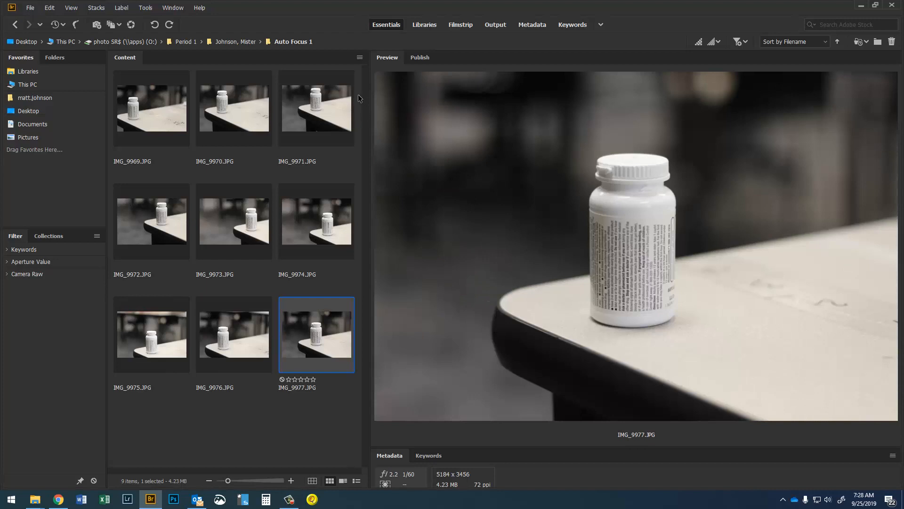
mouse_move(154, 105)
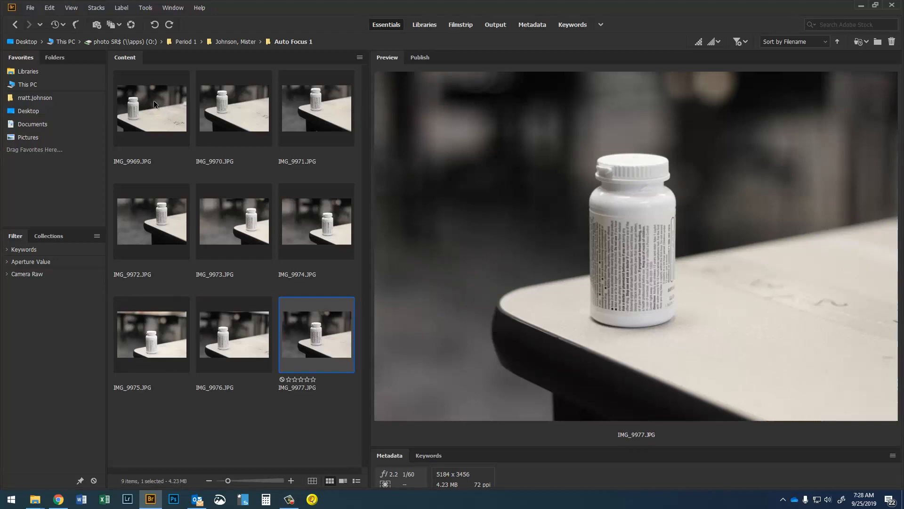
left_click(152, 109)
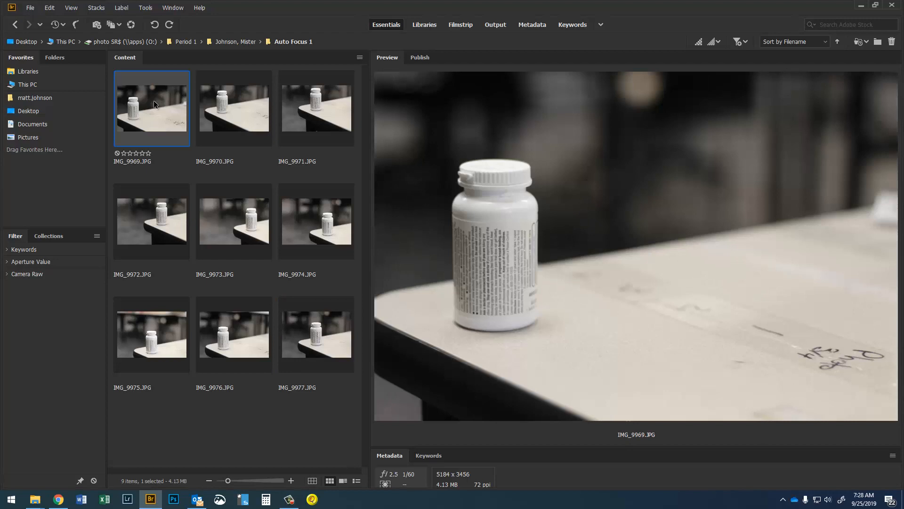
mouse_move(207, 386)
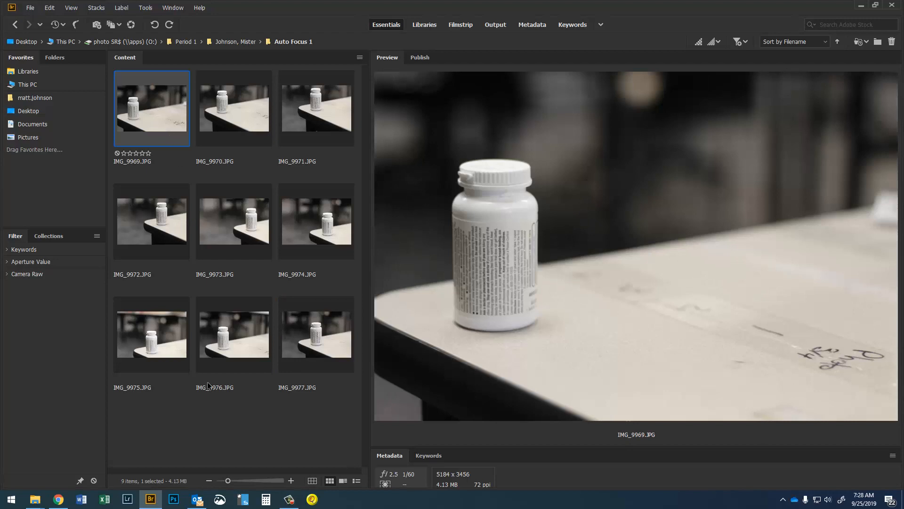
Select all nine thumbnails and send them to Camera Raw
key("ctrl+a")
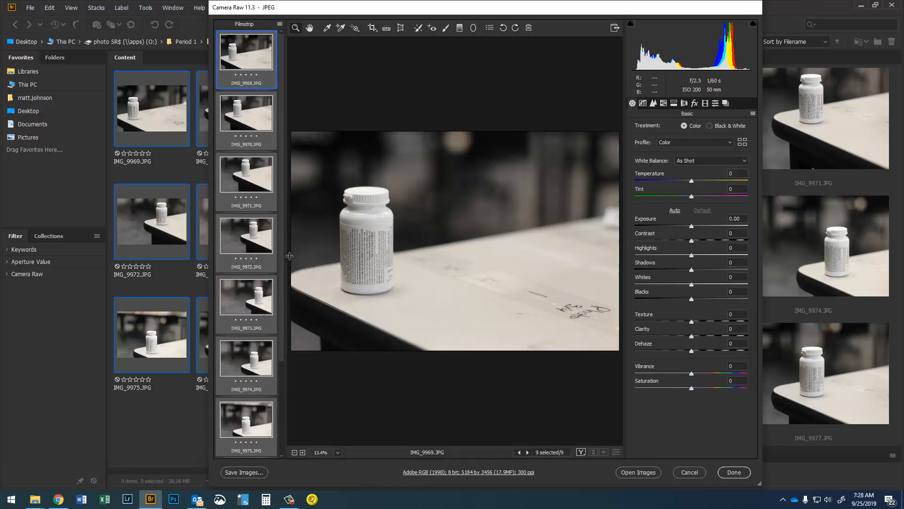
mouse_move(378, 228)
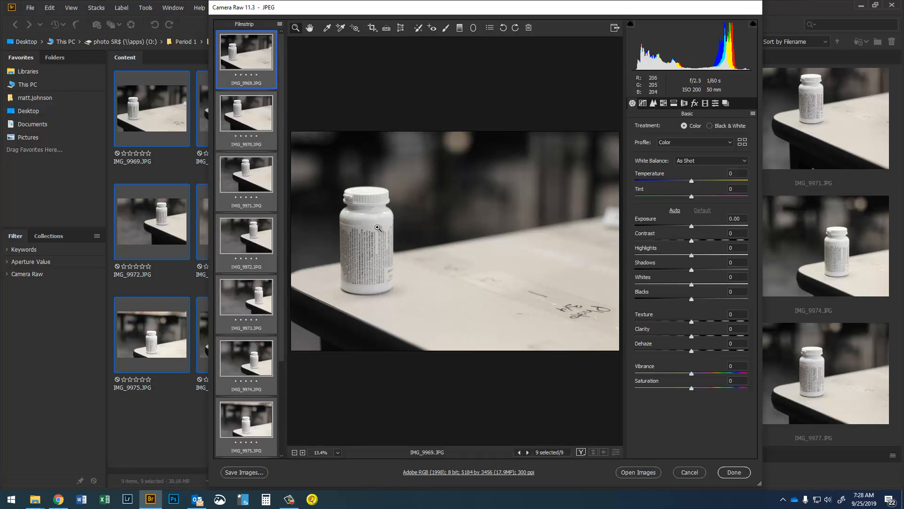
mouse_move(693, 228)
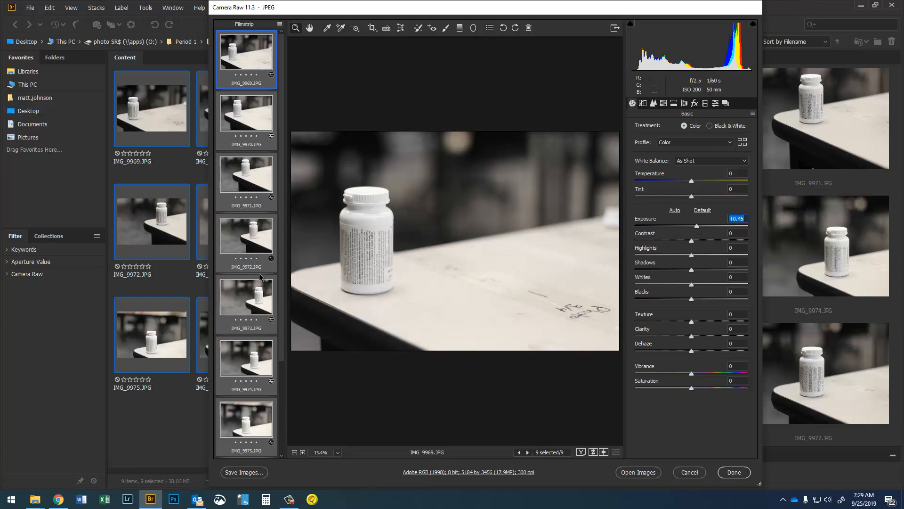
mouse_move(255, 154)
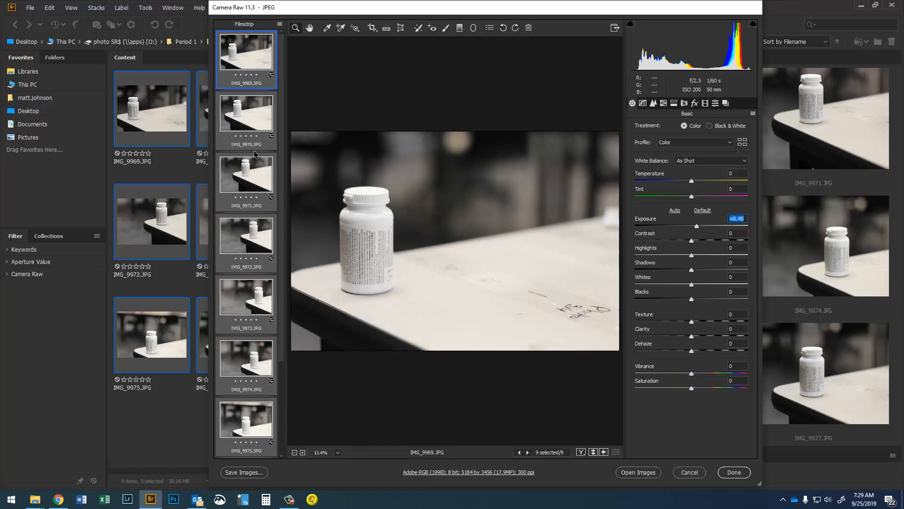
mouse_move(251, 82)
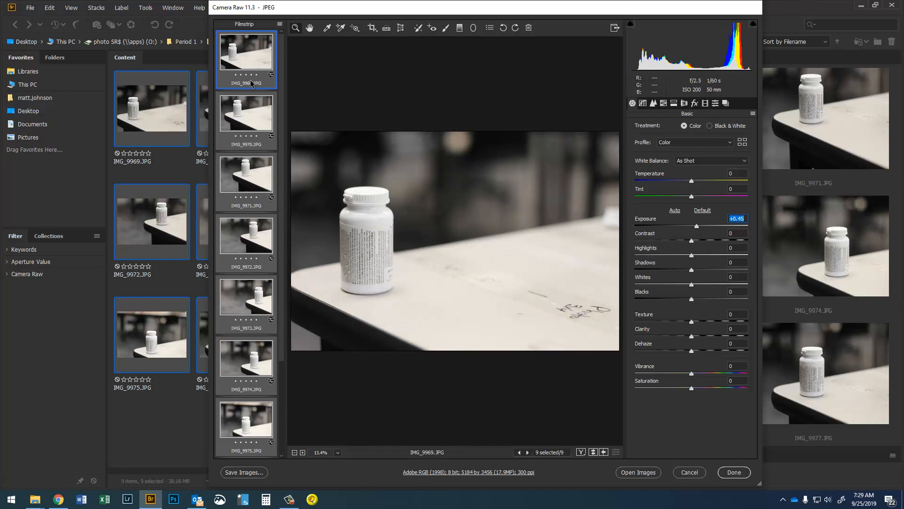
mouse_move(281, 139)
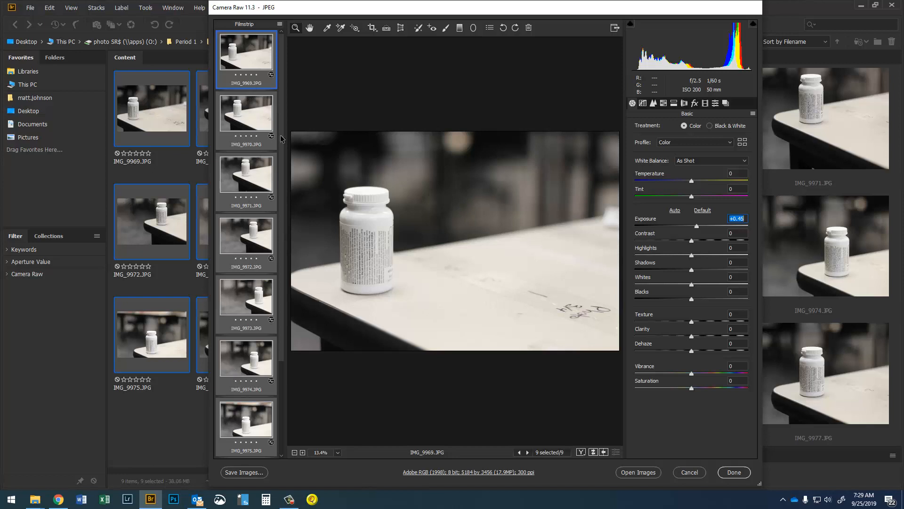
mouse_move(701, 245)
type("+25")
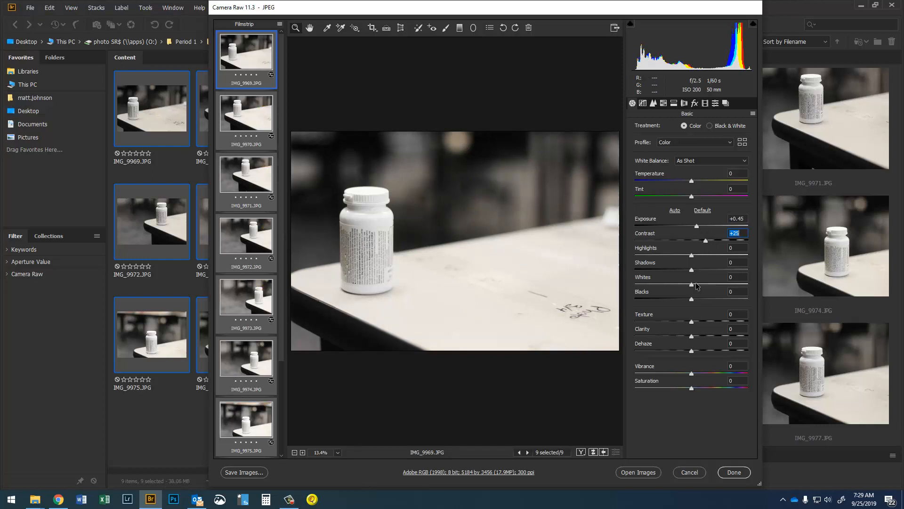
Apply Exposure +0.45, Contrast +25, Whites +18, Blacks -37, Texture +11, Clarity +41, Vibrance +8
key("alt")
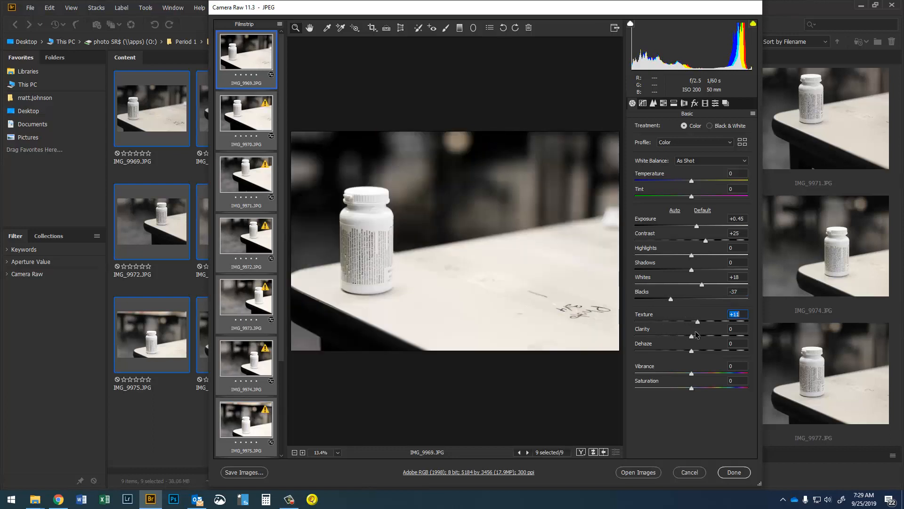
left_click(737, 328)
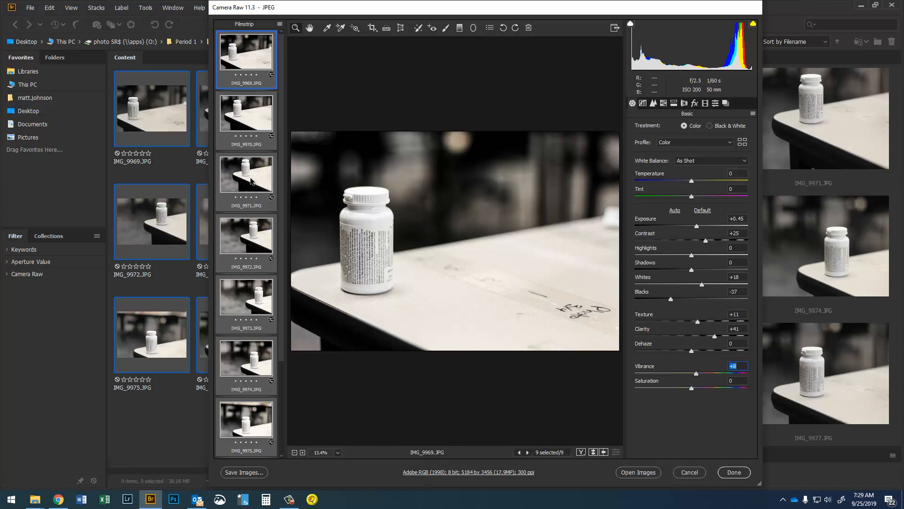
scroll("down", 3)
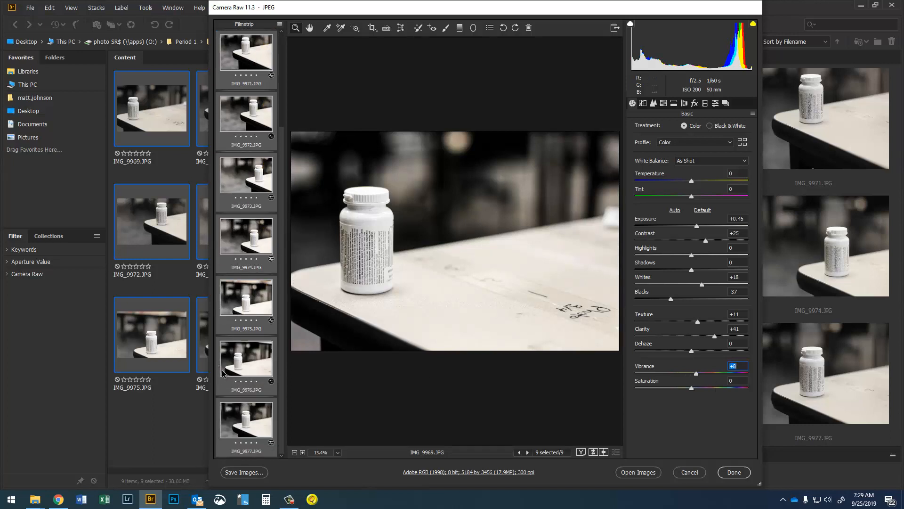
Check the second, fourth and fifth photos individually in the filmstrip
scroll("up", 3)
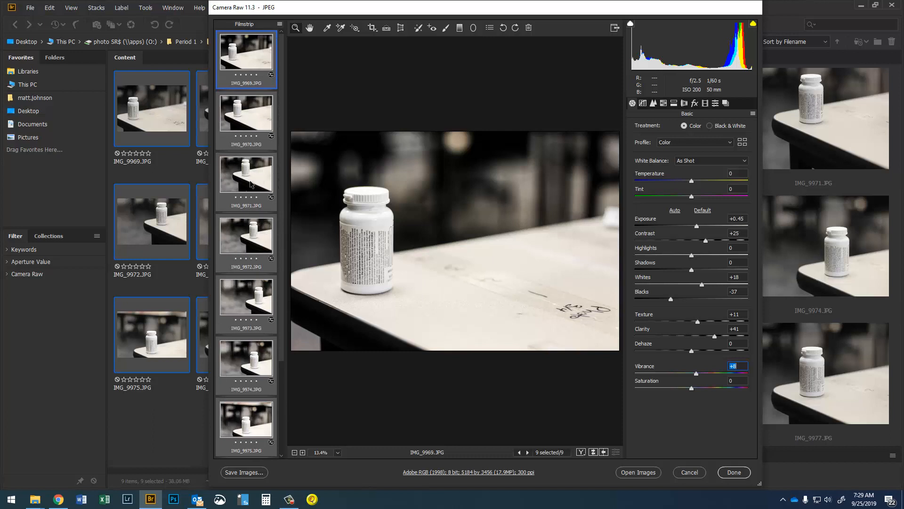
mouse_move(370, 234)
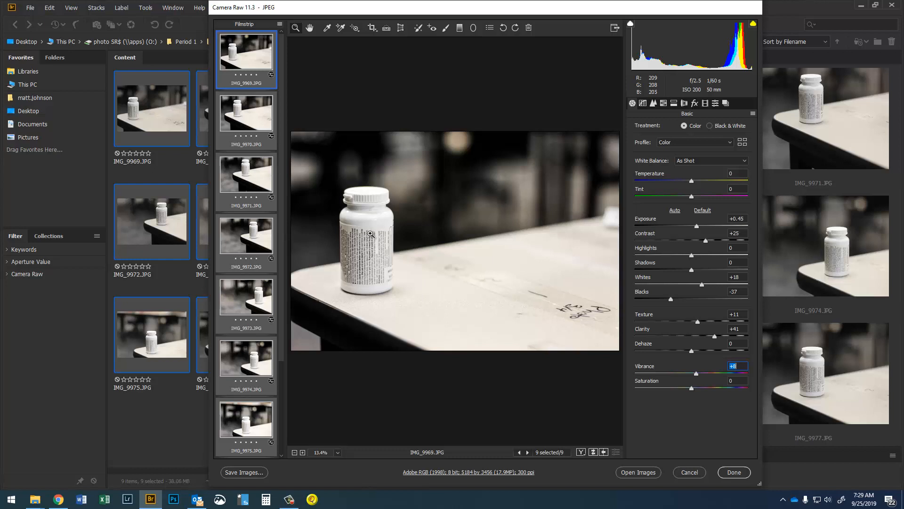
mouse_move(365, 271)
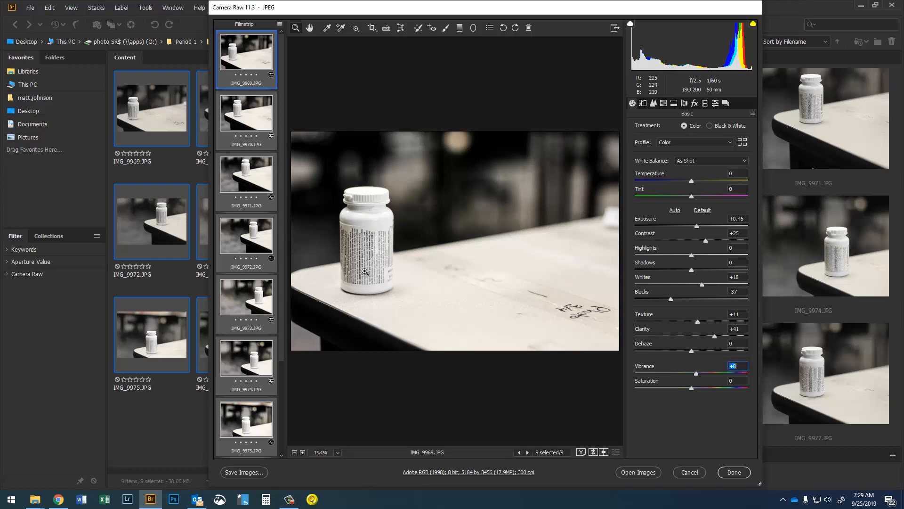
mouse_move(340, 244)
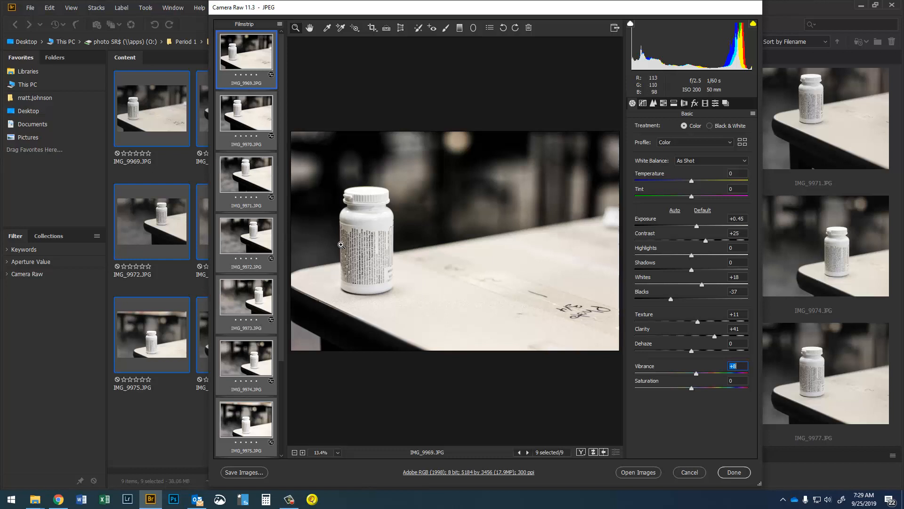
left_click(246, 120)
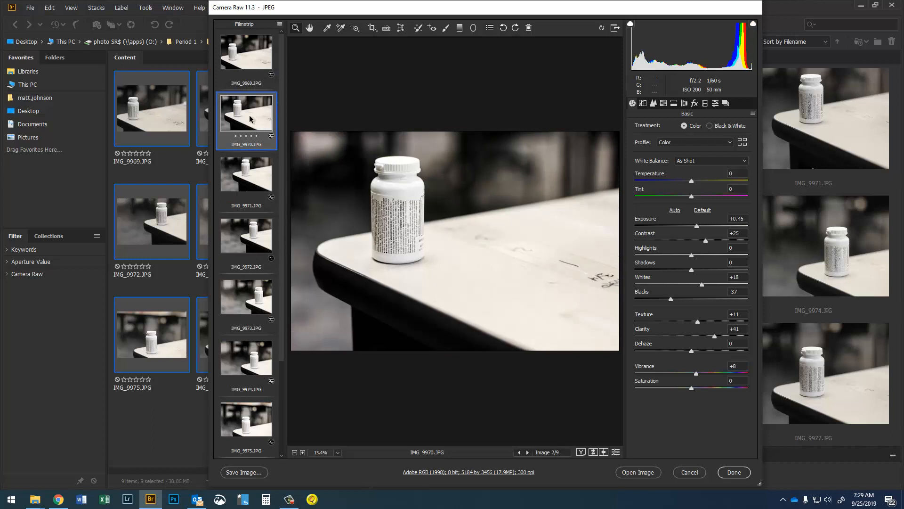
left_click(246, 239)
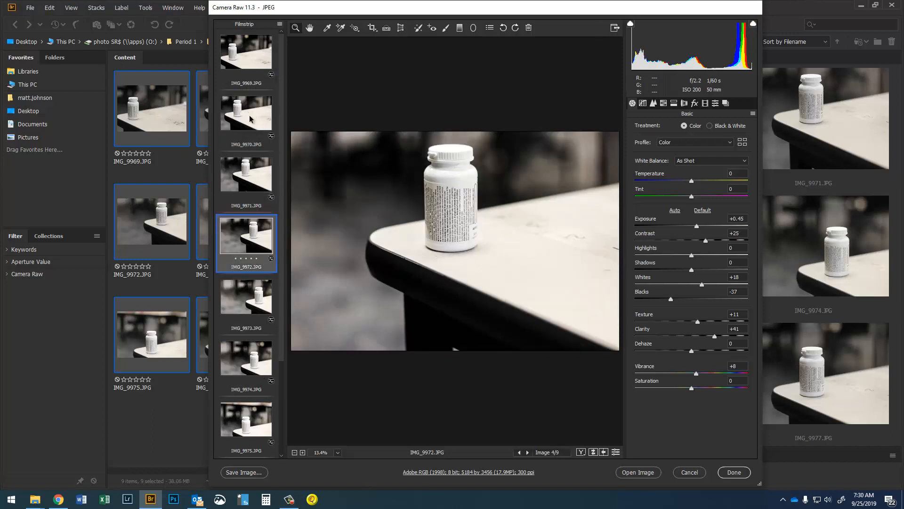
left_click(246, 303)
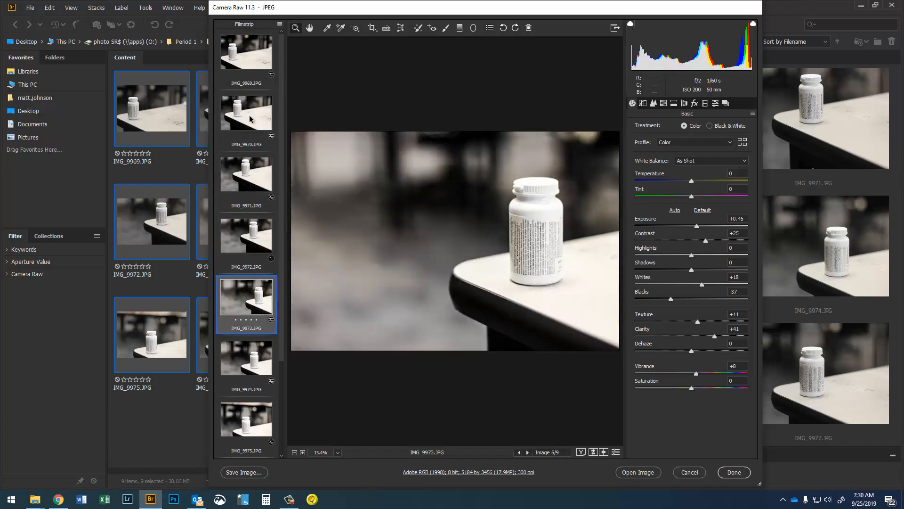
left_click(247, 237)
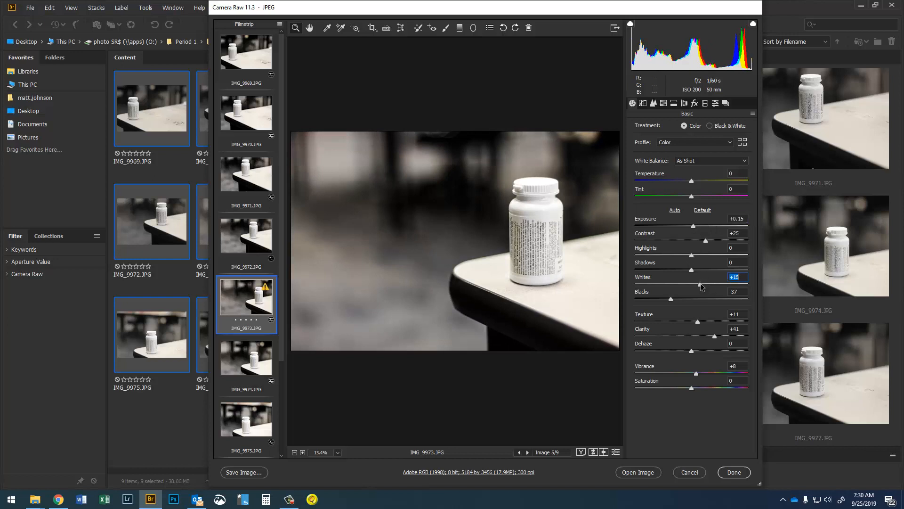
Check the sixth and seventh photos, then return to IMG_9969
left_click(246, 366)
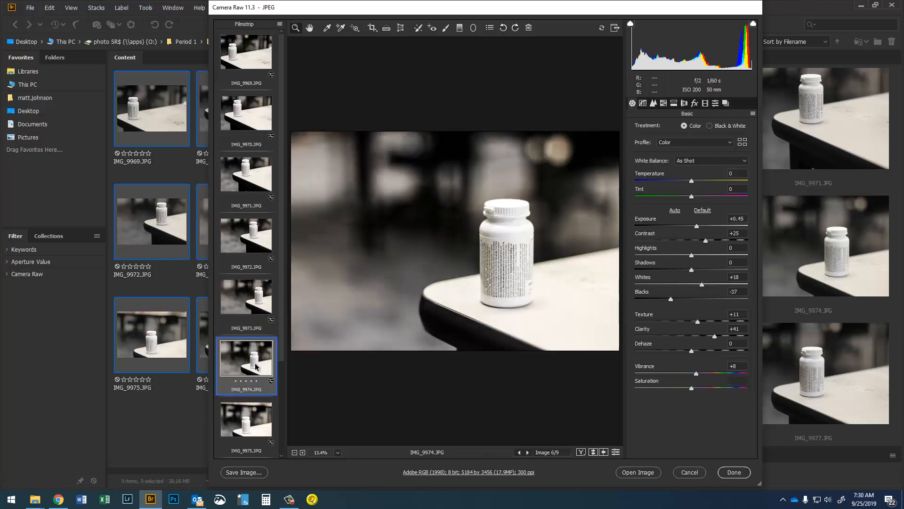
left_click(246, 426)
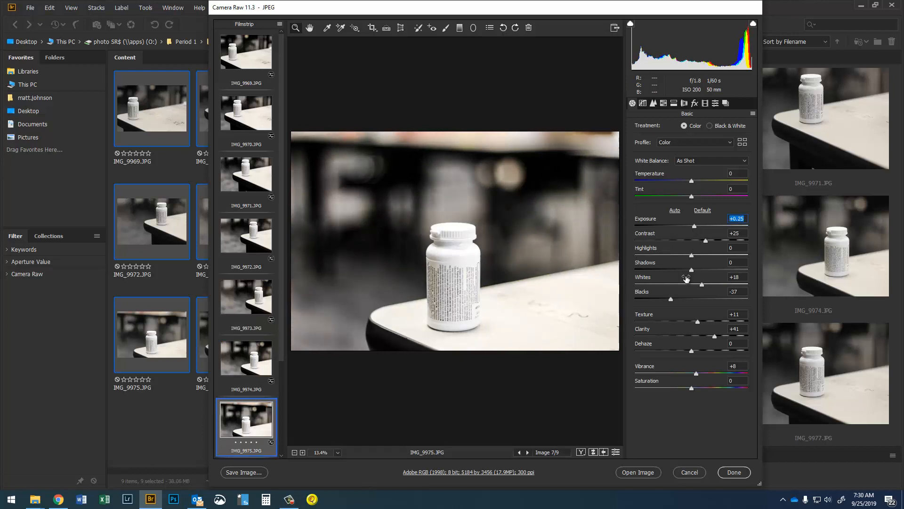
mouse_move(702, 287)
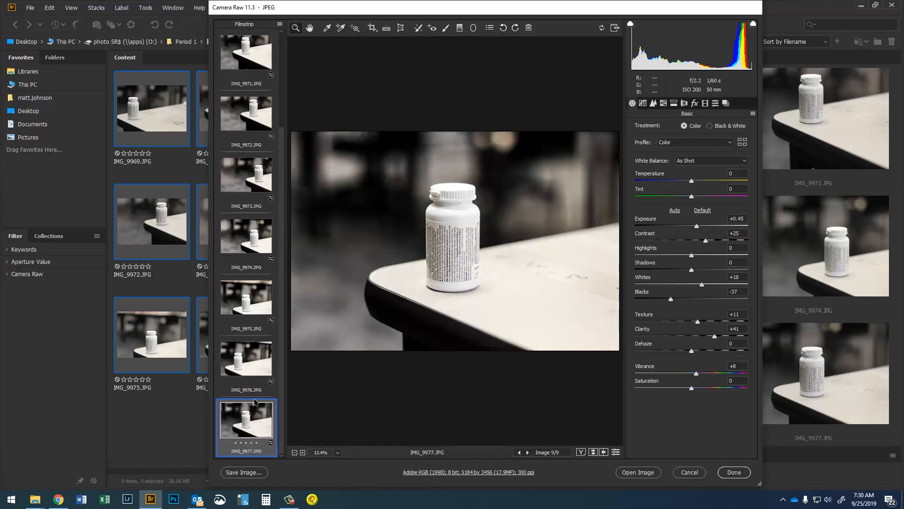
left_click(246, 59)
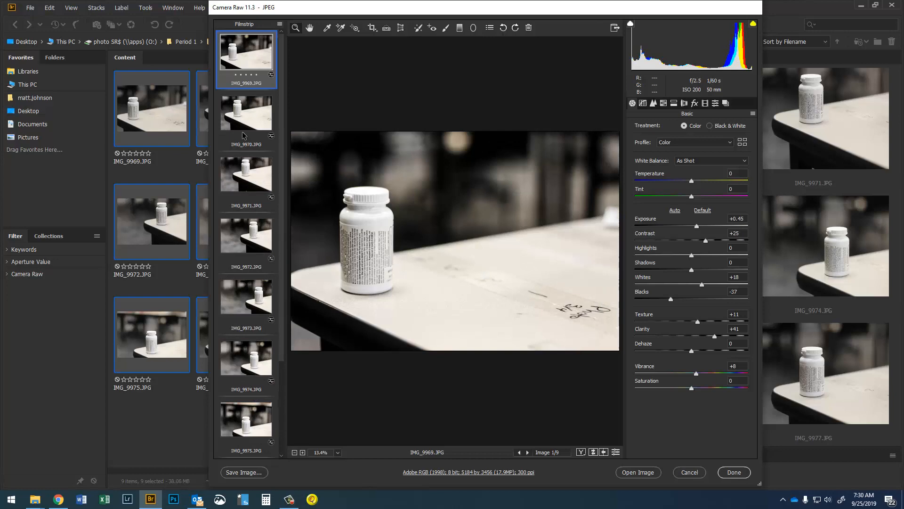
mouse_move(233, 251)
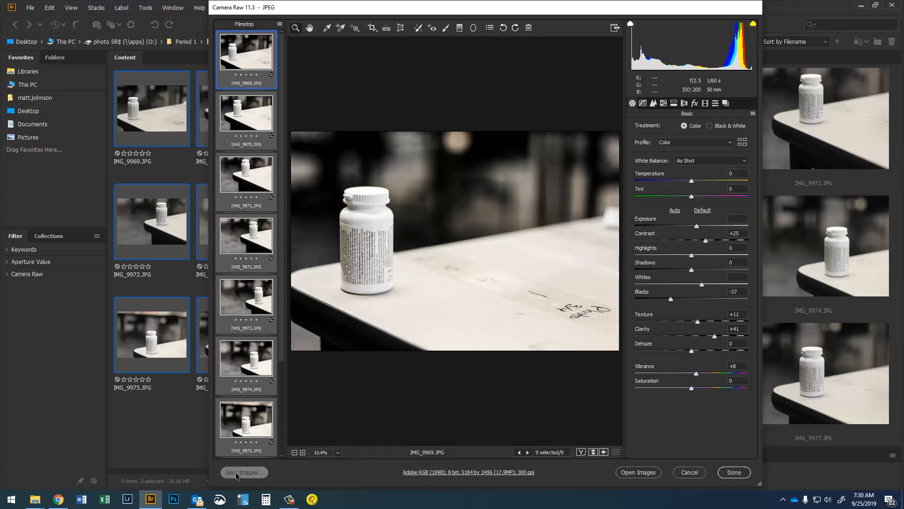
Bring up Save Images options for all nine photos and start picking the destination folder
left_click(243, 471)
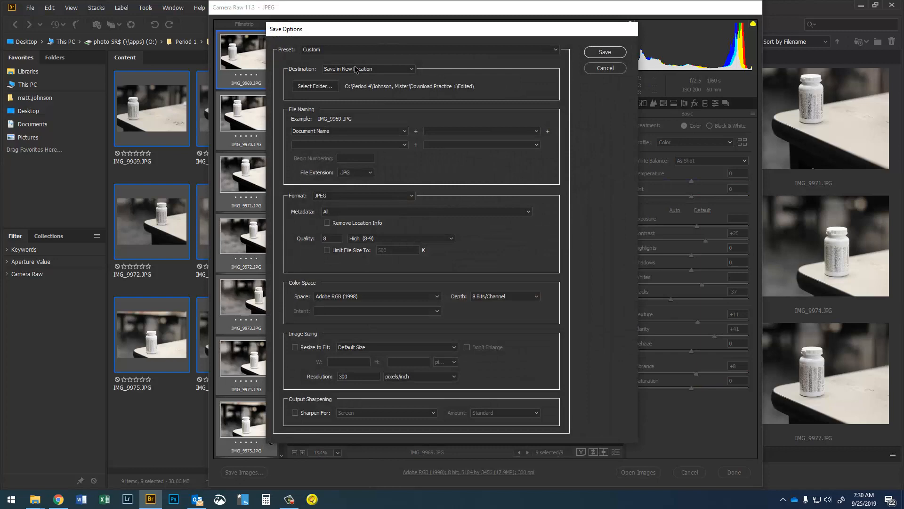
left_click(315, 86)
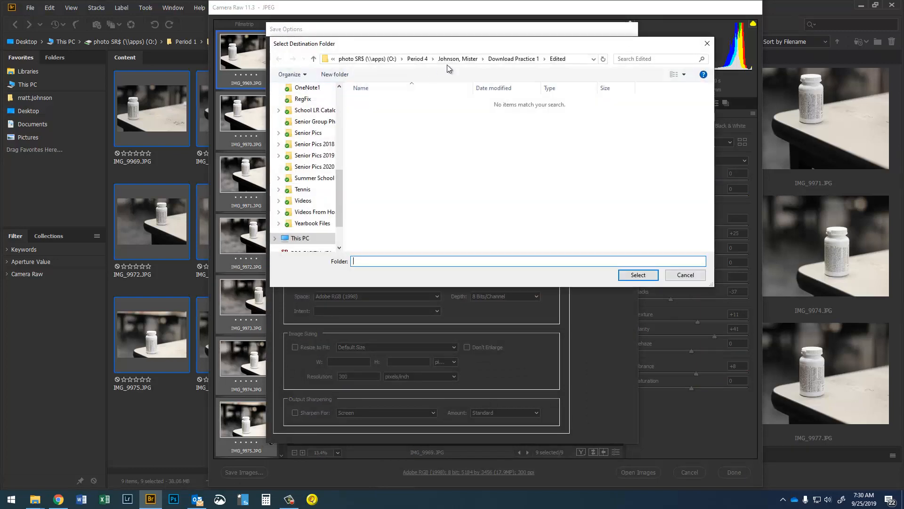
Create a new 'edited' folder inside Auto Focus 1 and choose it as the destination
left_click(366, 58)
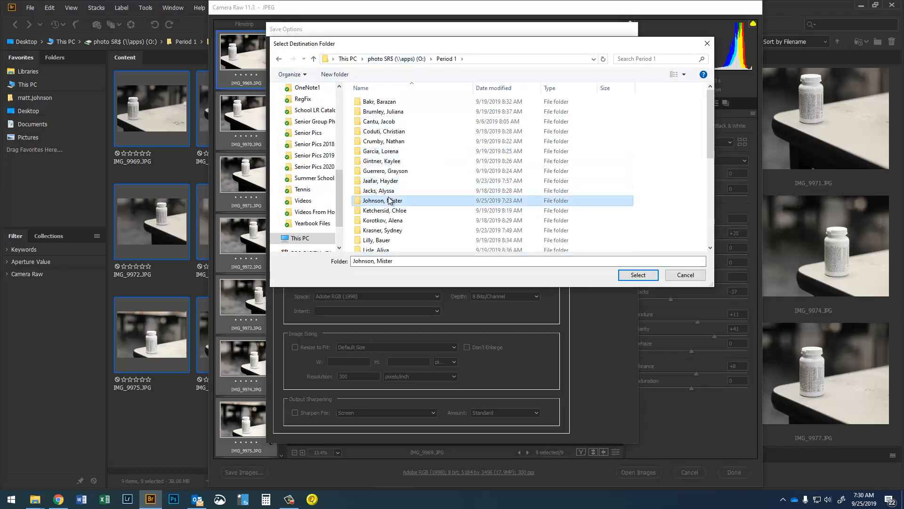
double_click(383, 200)
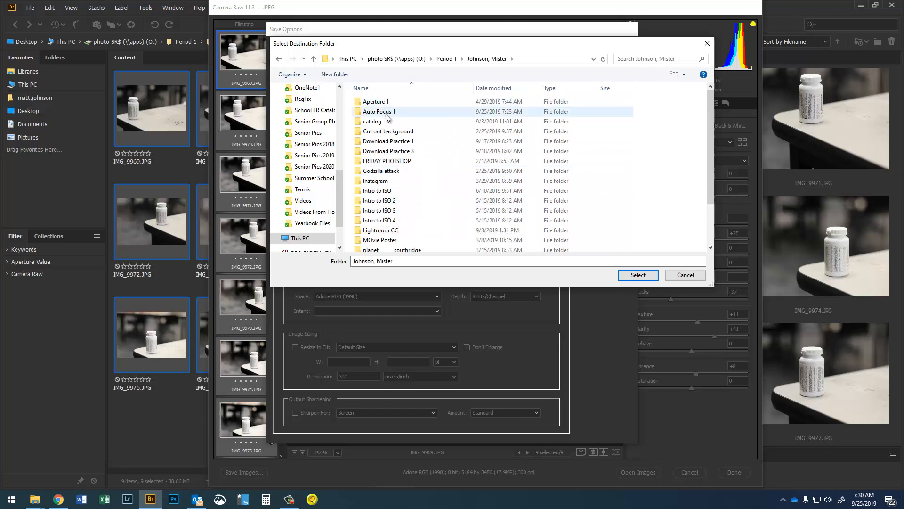
double_click(378, 111)
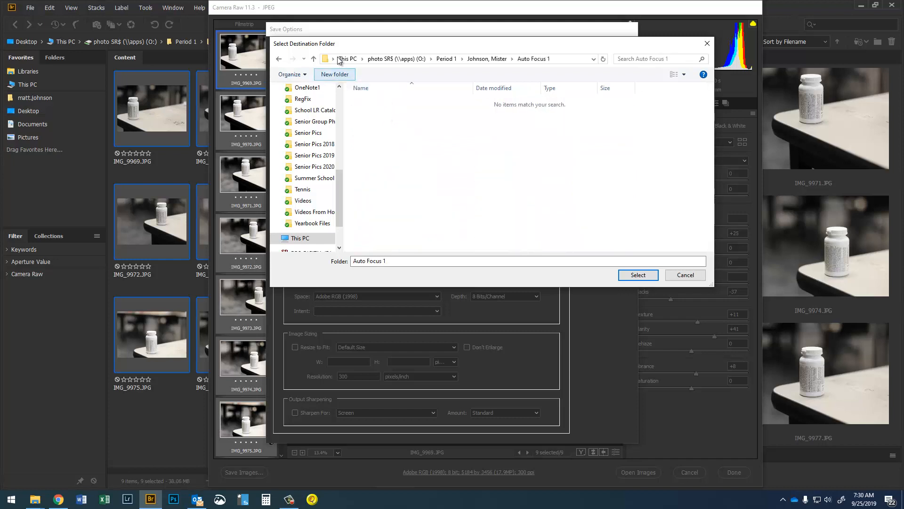
left_click(334, 74)
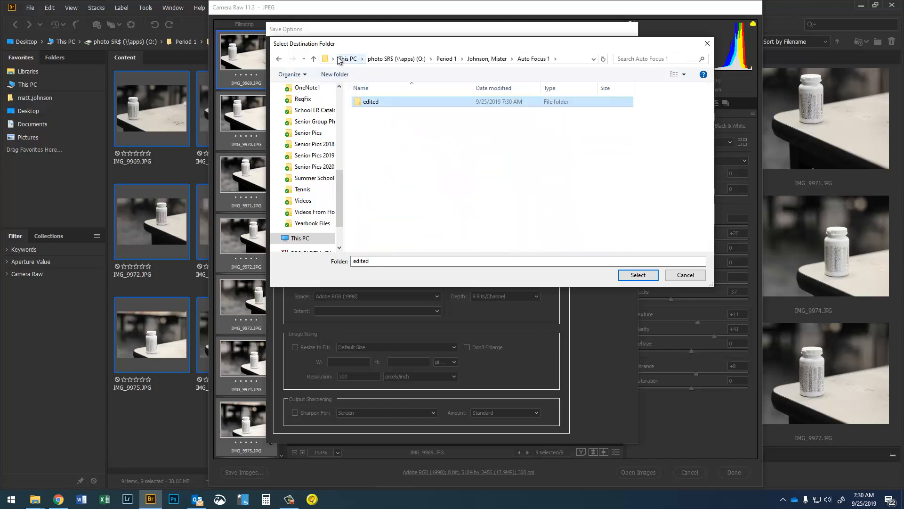
double_click(371, 101)
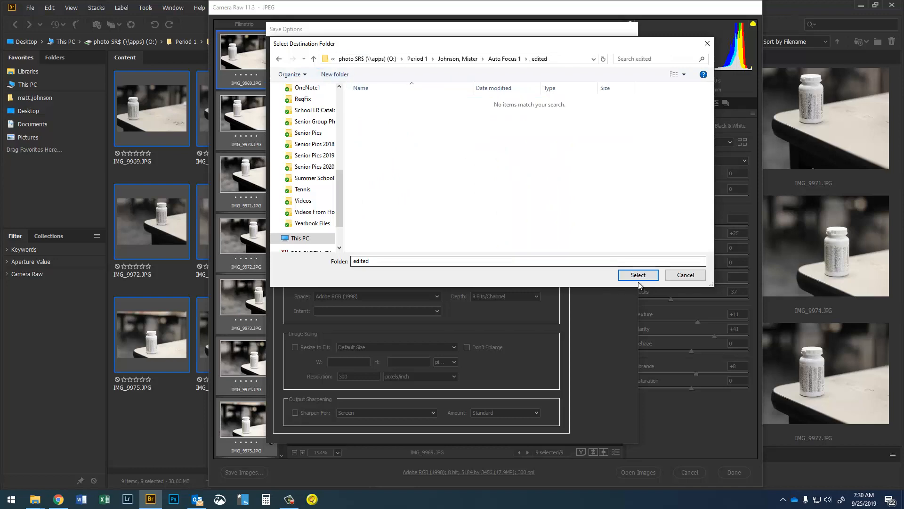
left_click(638, 275)
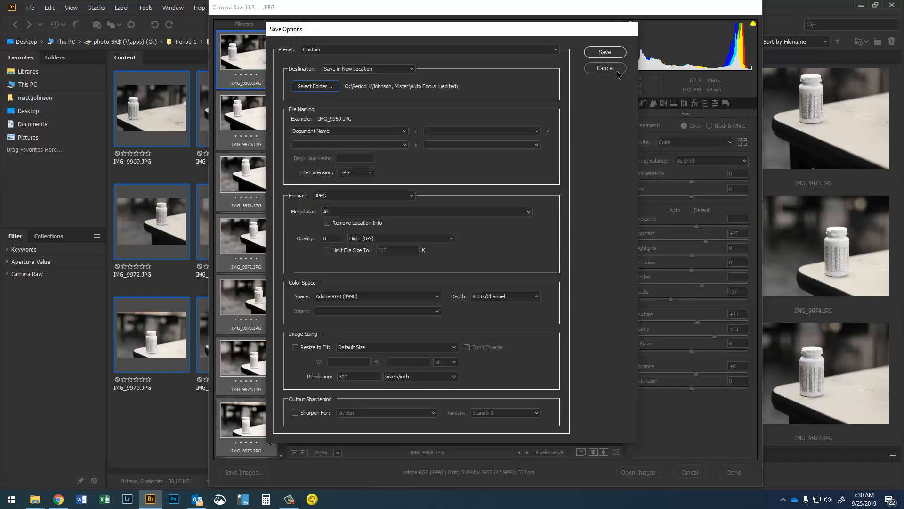
Save the nine photos as JPEGs, close Camera Raw with Done, and select the edited folder in Bridge
left_click(604, 68)
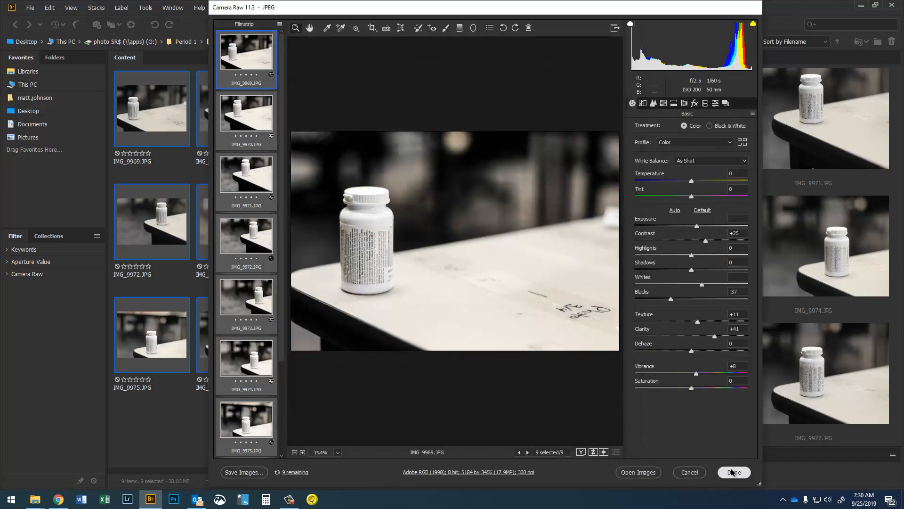
left_click(734, 472)
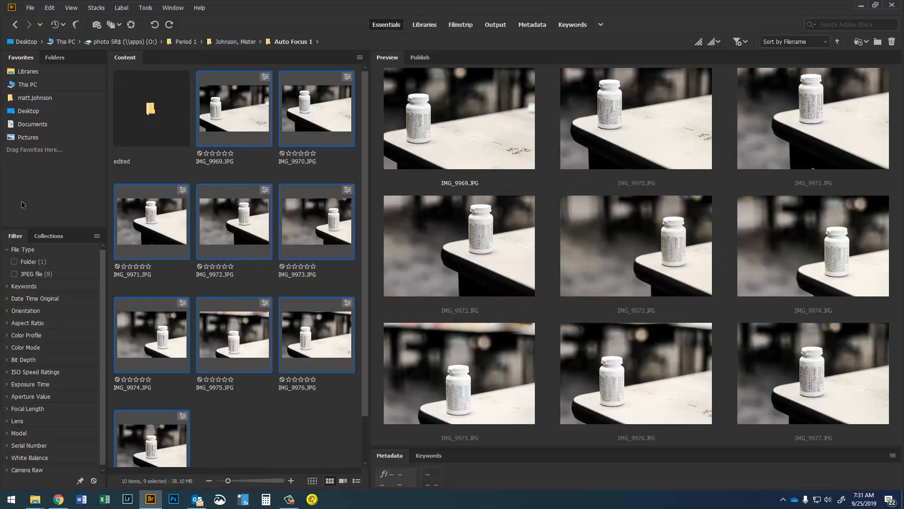
left_click(151, 109)
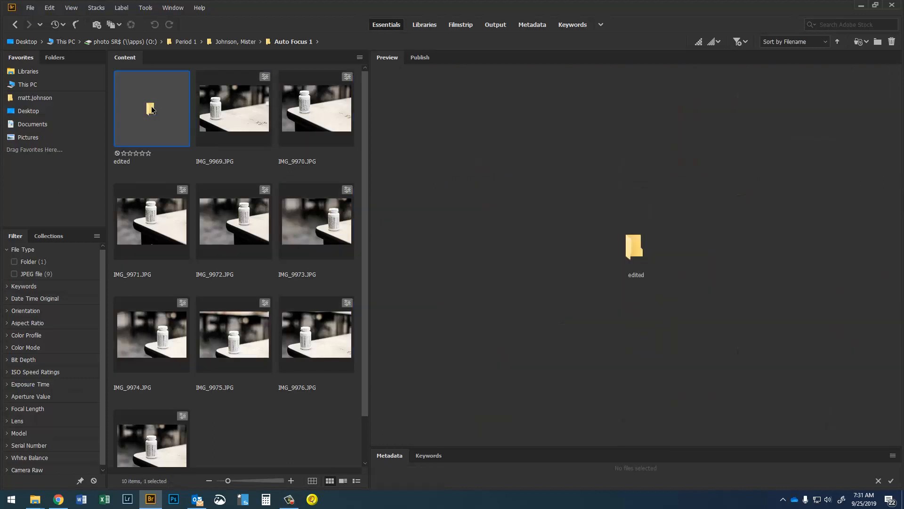